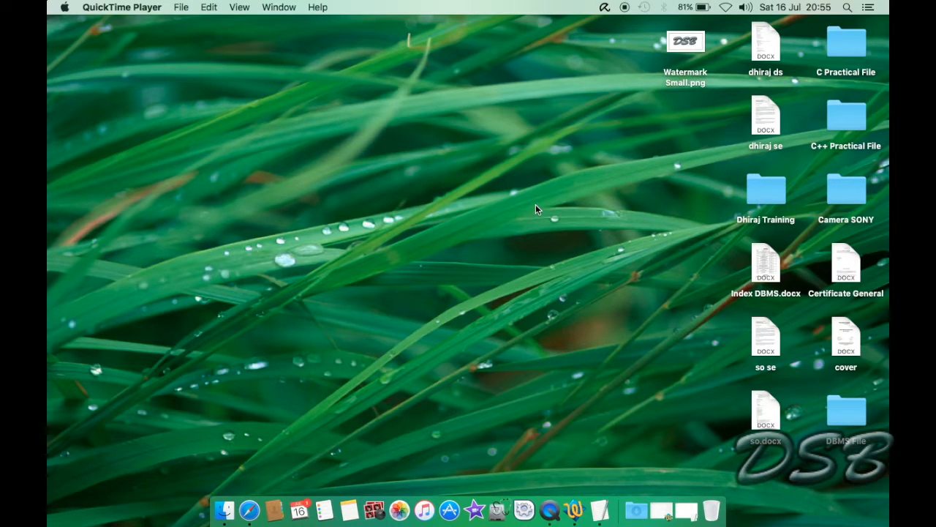
{"action": "mouse_move", "coordinate": [604, 274]}
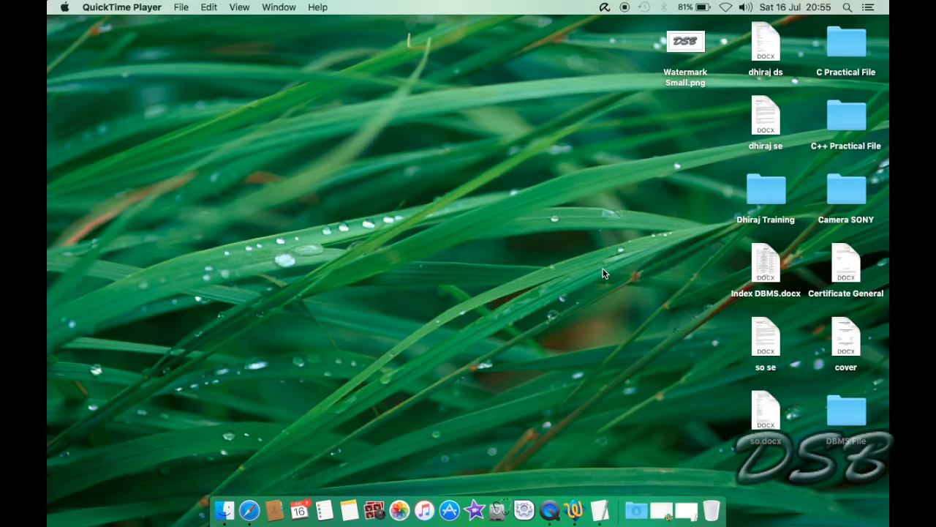
{"action": "mouse_move", "coordinate": [614, 414]}
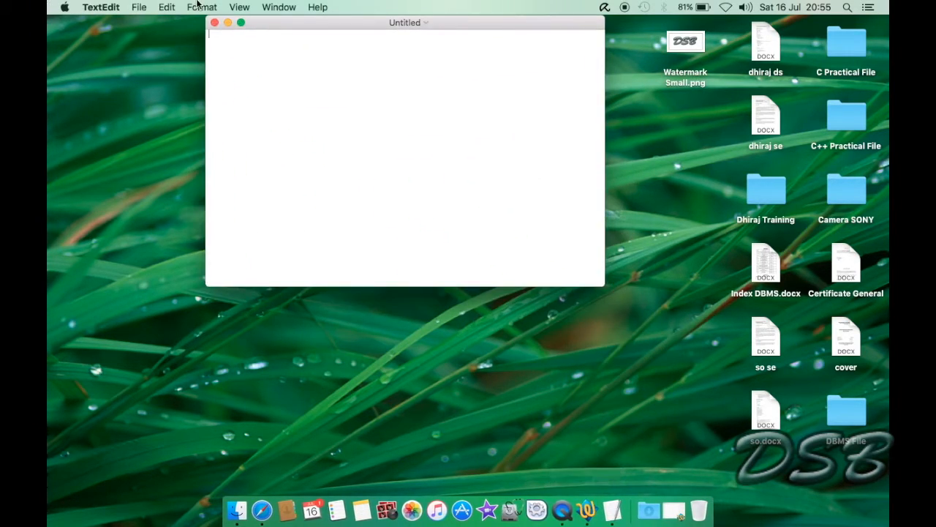
Set TextEdit preferences to plain-text new documents and display HTML files as code
{"action": "left_click", "coordinate": [100, 6]}
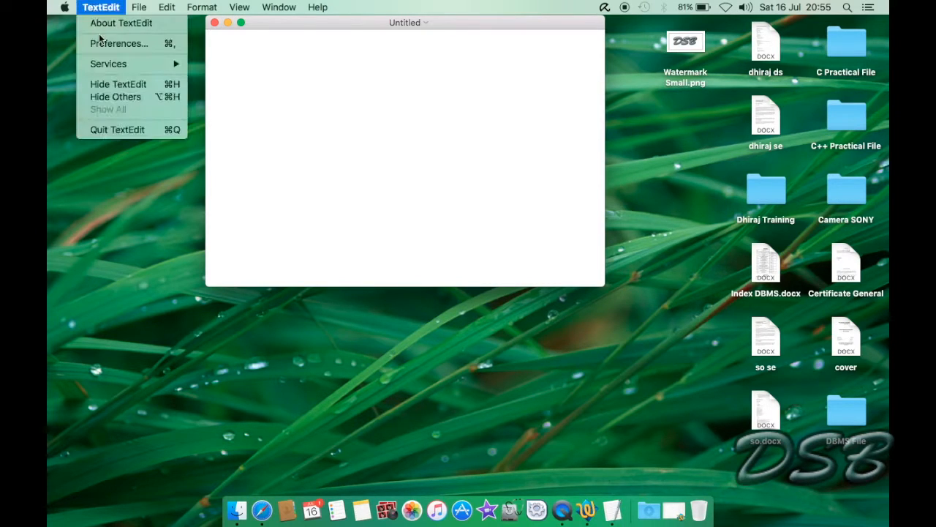
{"action": "left_click", "coordinate": [119, 43]}
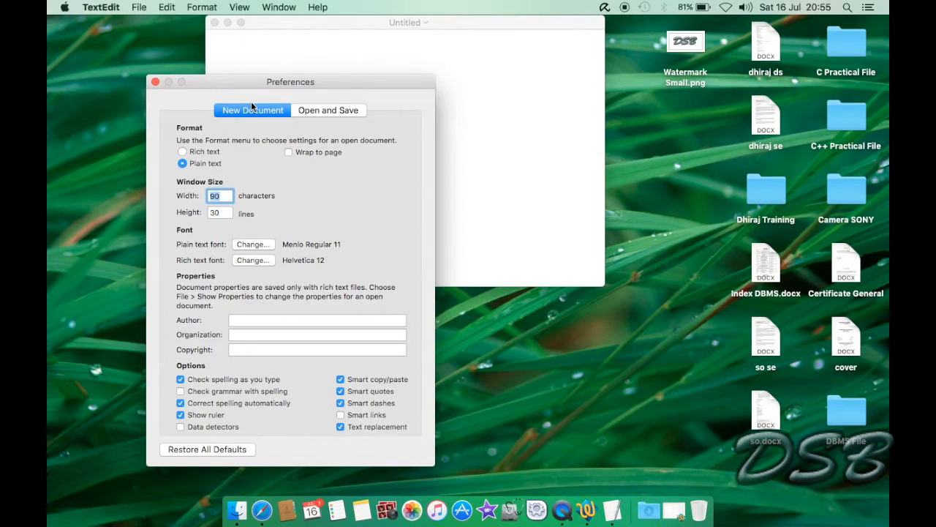
{"action": "mouse_move", "coordinate": [203, 135]}
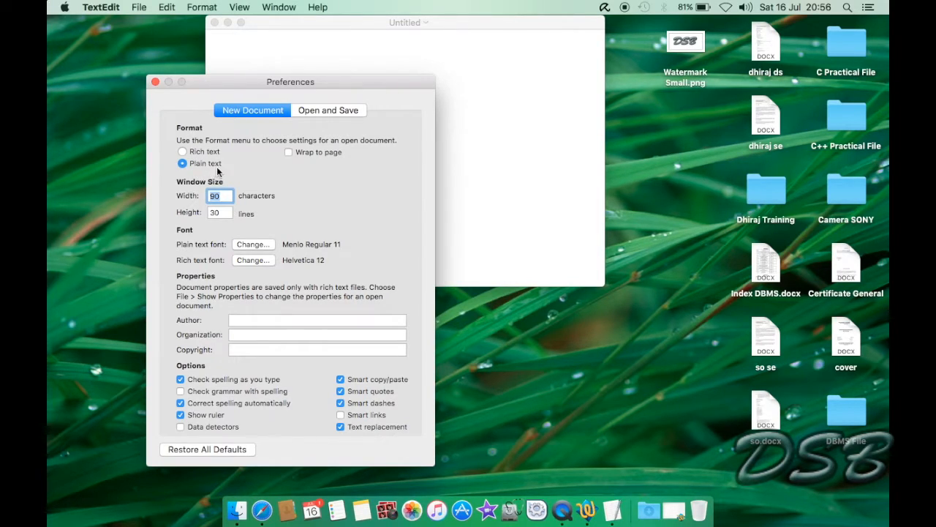
{"action": "left_click", "coordinate": [328, 110]}
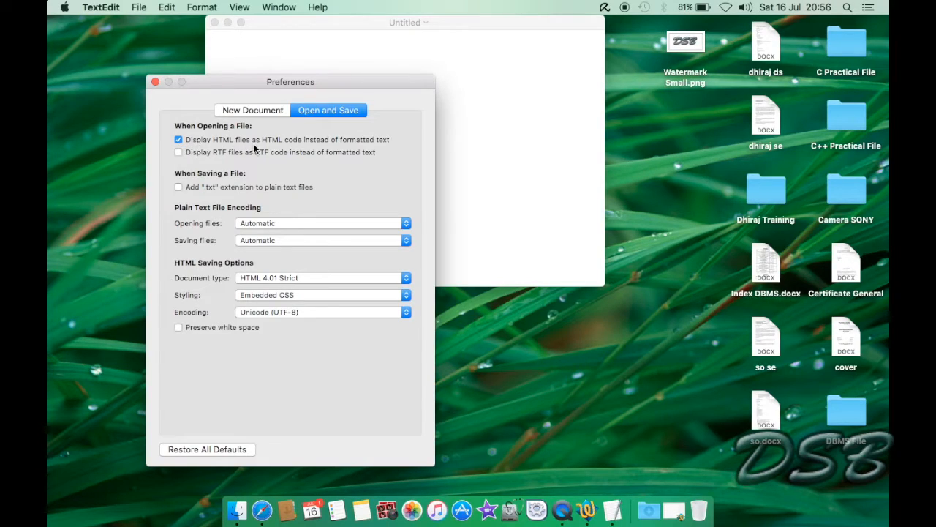
{"action": "mouse_move", "coordinate": [376, 151]}
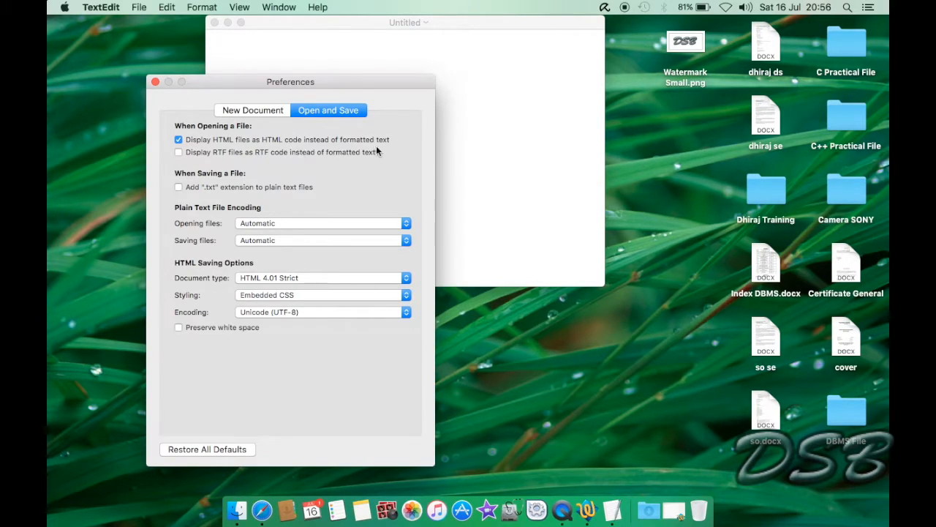
{"action": "left_click", "coordinate": [155, 81]}
{"action": "type", "text": "<html>"}
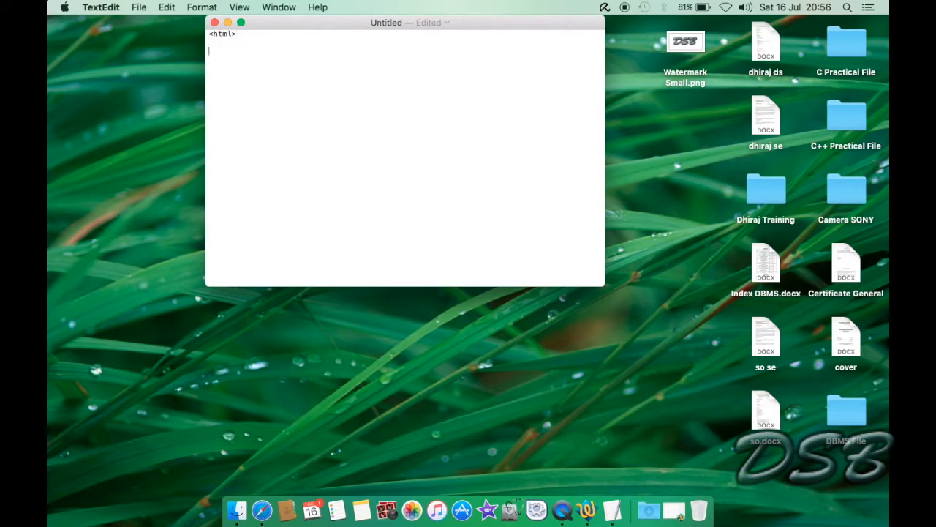
Type the page title element <title>My Website</title>
{"action": "type", "text": "<title"}
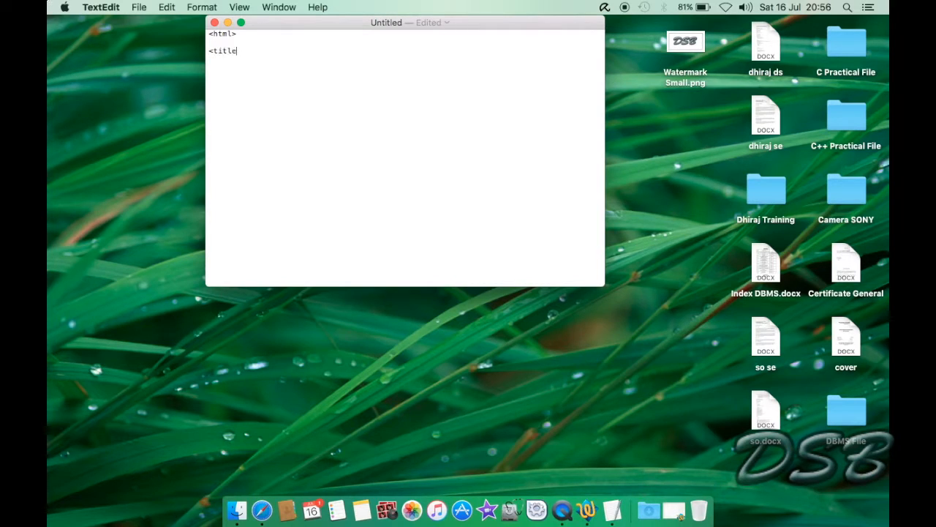
{"action": "type", "text": ">"}
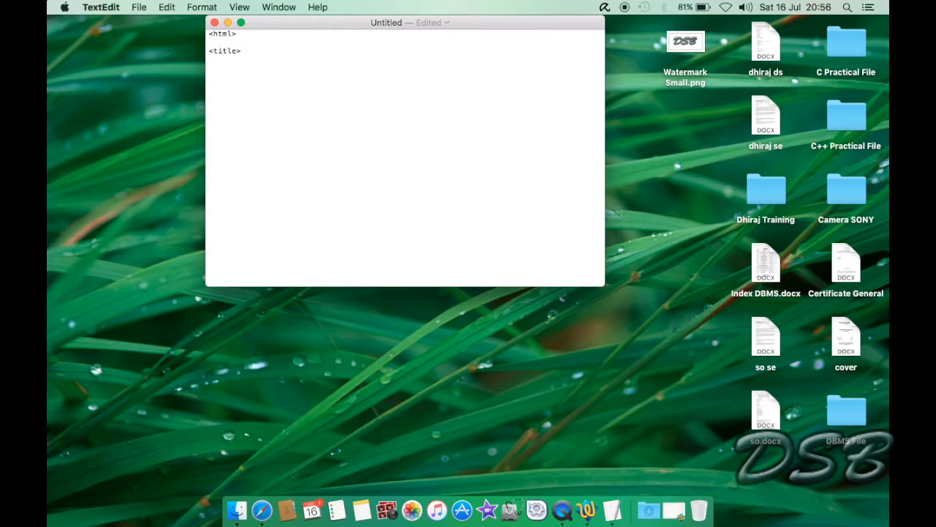
{"action": "type", "text": "My Web"}
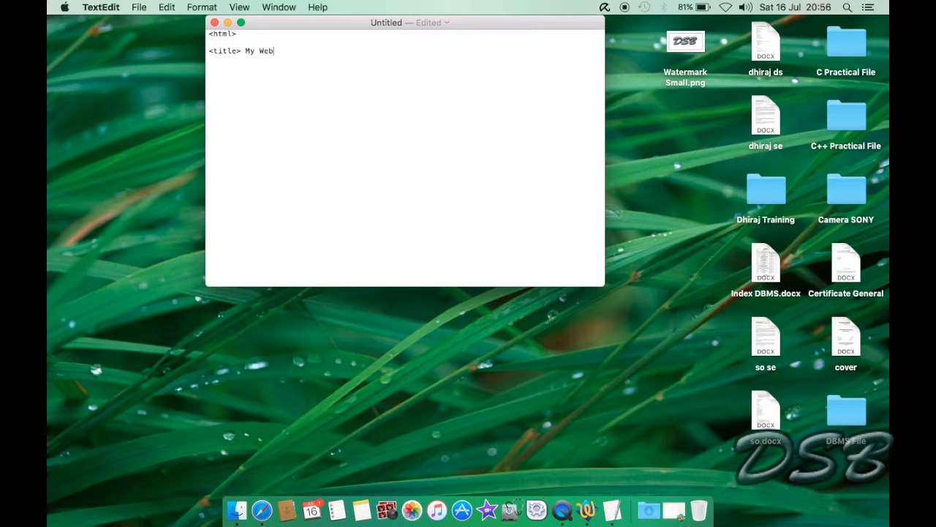
{"action": "type", "text": "site"}
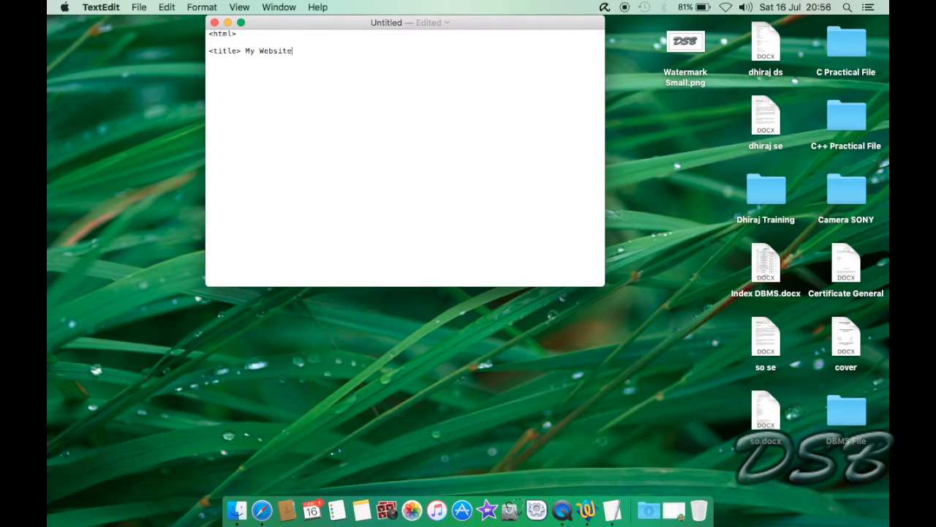
{"action": "type", "text": "</title>"}
{"action": "type", "text": "<bo"}
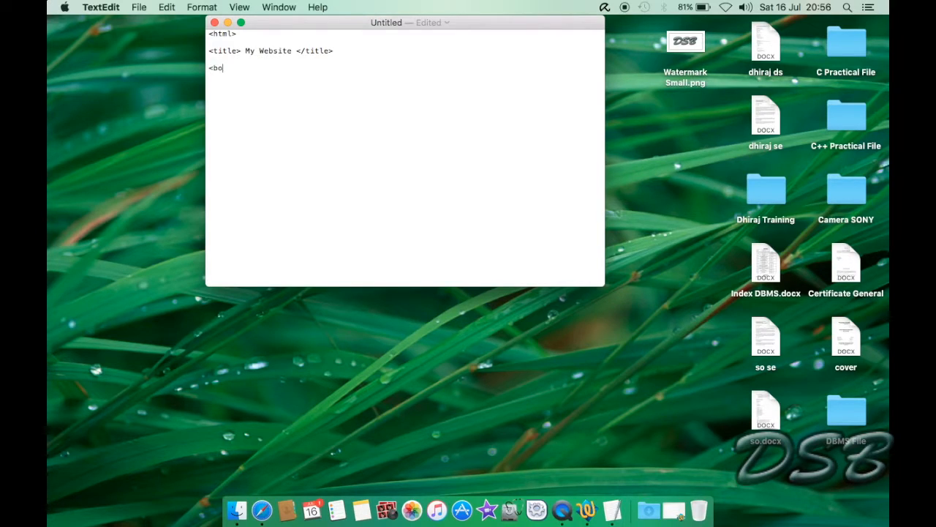
Add the body with an h1 'Hello' heading and the closing body and html tags
{"action": "type", "text": "dy>"}
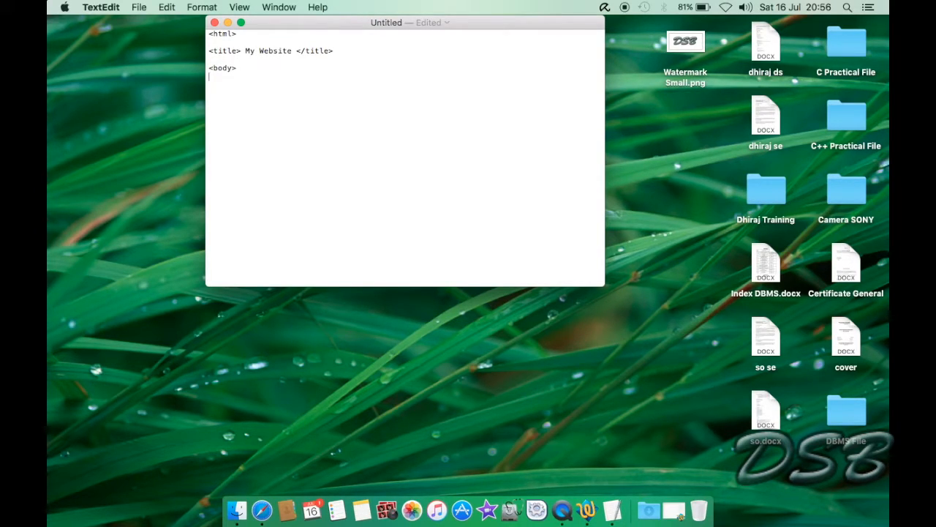
{"action": "type", "text": "<h1"}
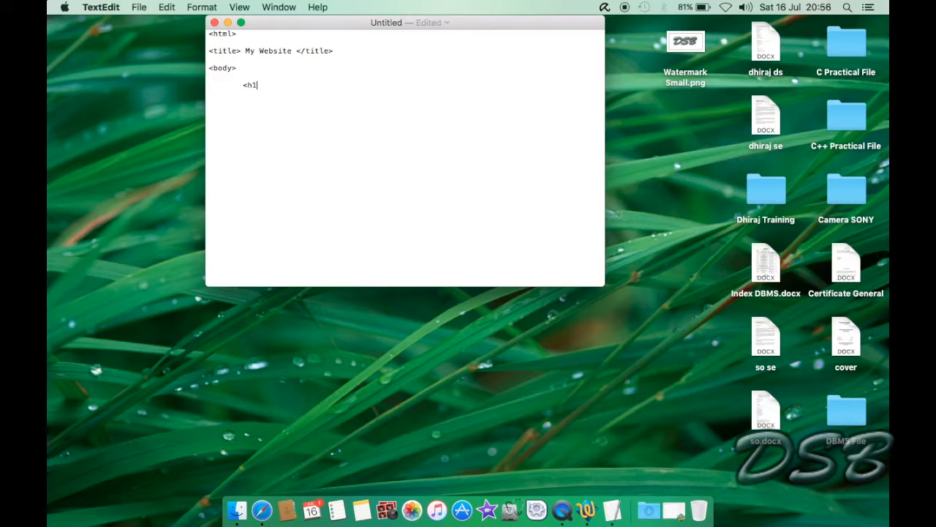
{"action": "type", "text": "> Hello </h1>"}
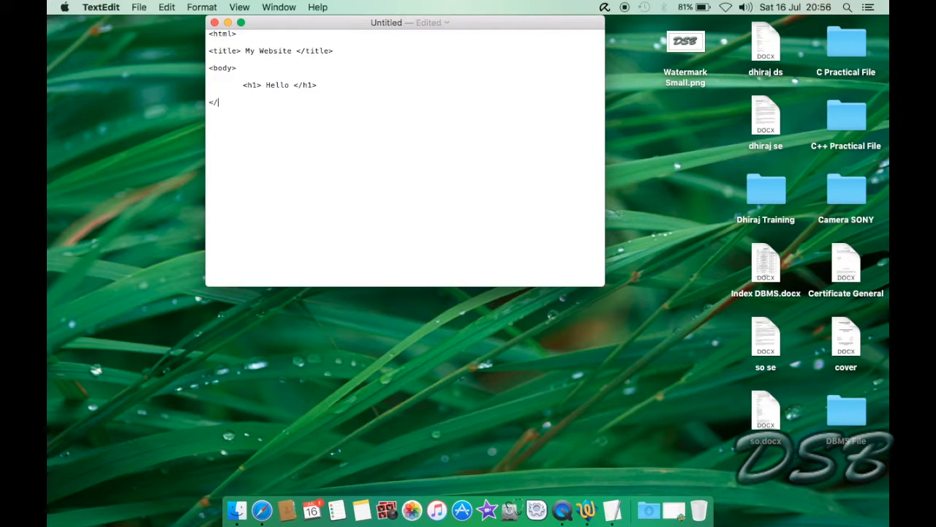
{"action": "type", "text": "body>"}
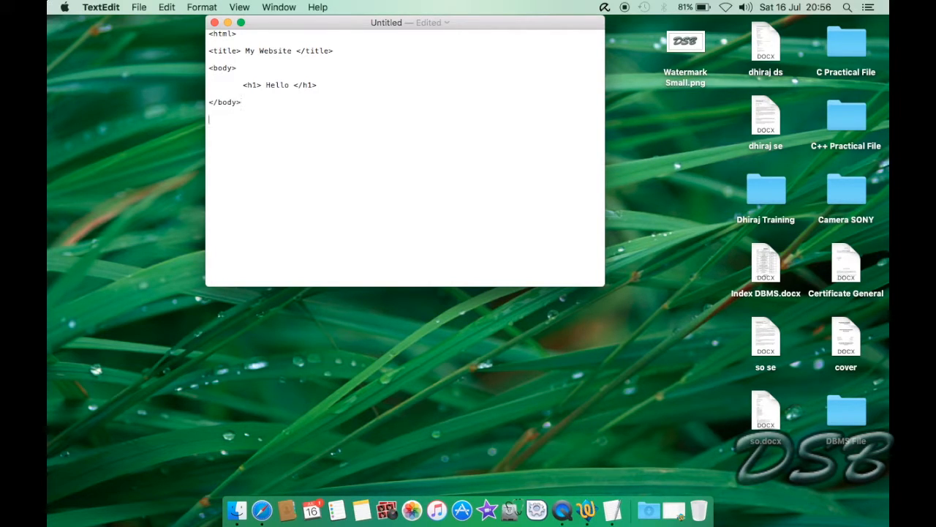
{"action": "type", "text": "<"}
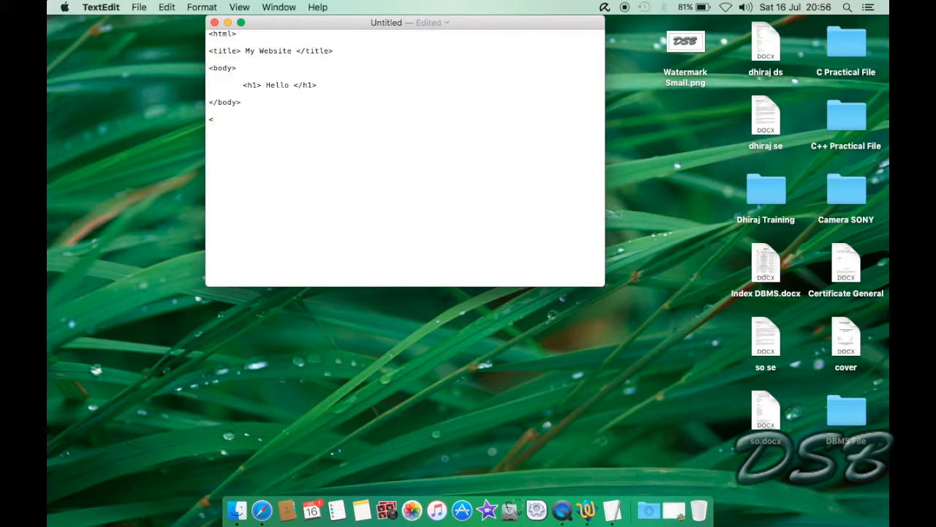
{"action": "type", "text": "/html>"}
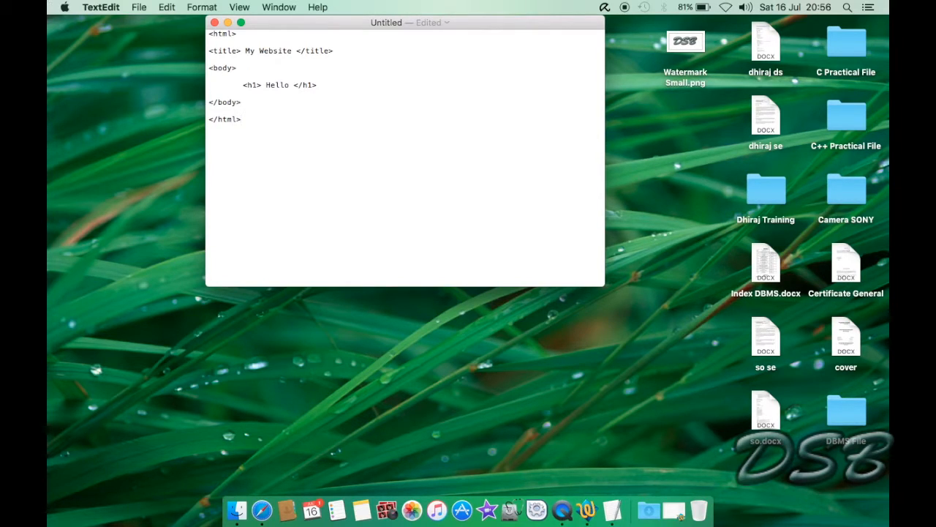
{"action": "left_click", "coordinate": [138, 6]}
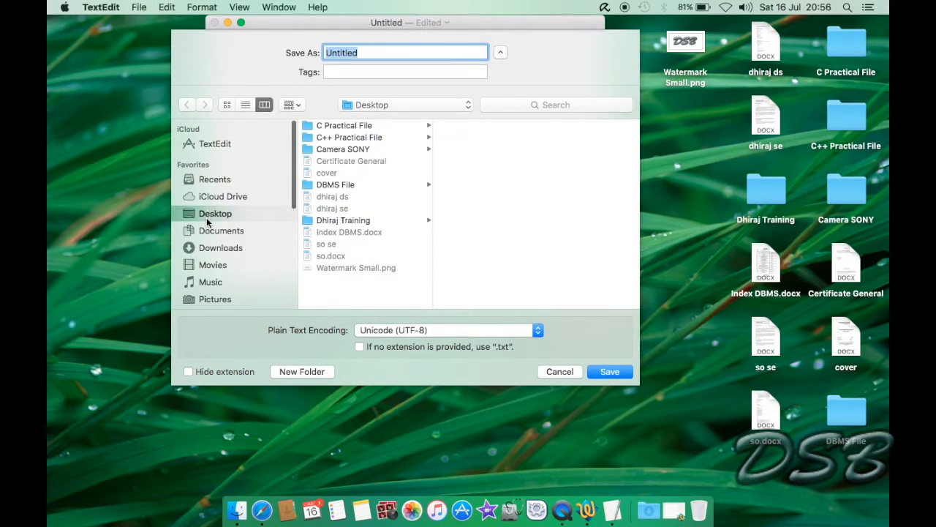
Save the page to the Desktop as Untitled.html and close the TextEdit window
{"action": "left_click", "coordinate": [405, 51]}
{"action": "type", "text": ".html"}
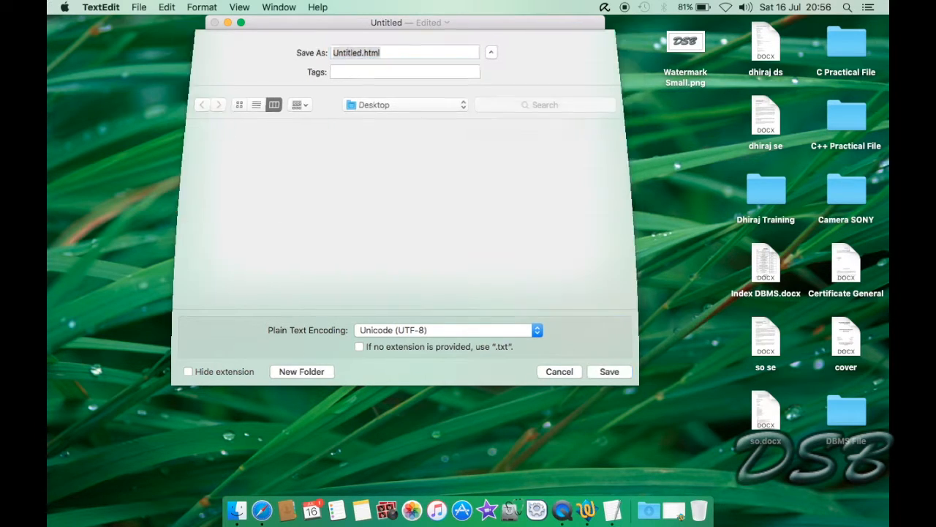
{"action": "left_click", "coordinate": [609, 372]}
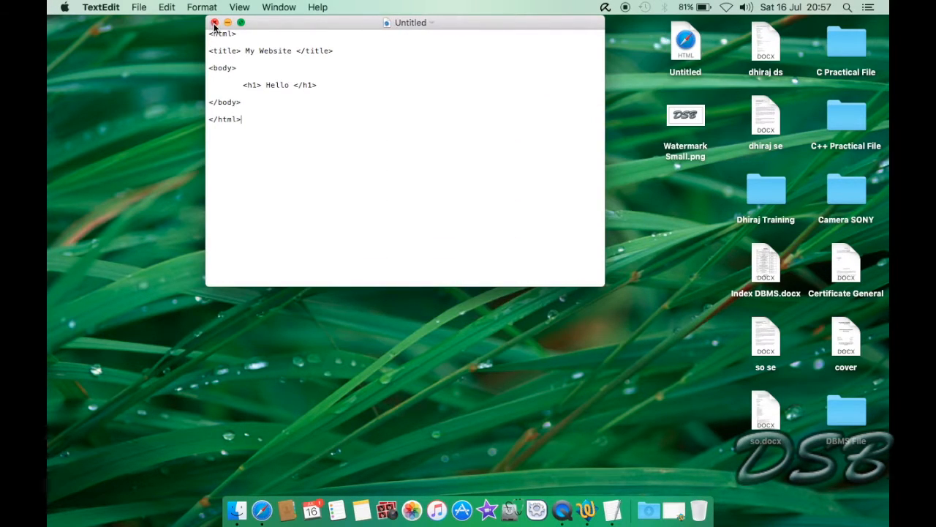
{"action": "left_click", "coordinate": [215, 22]}
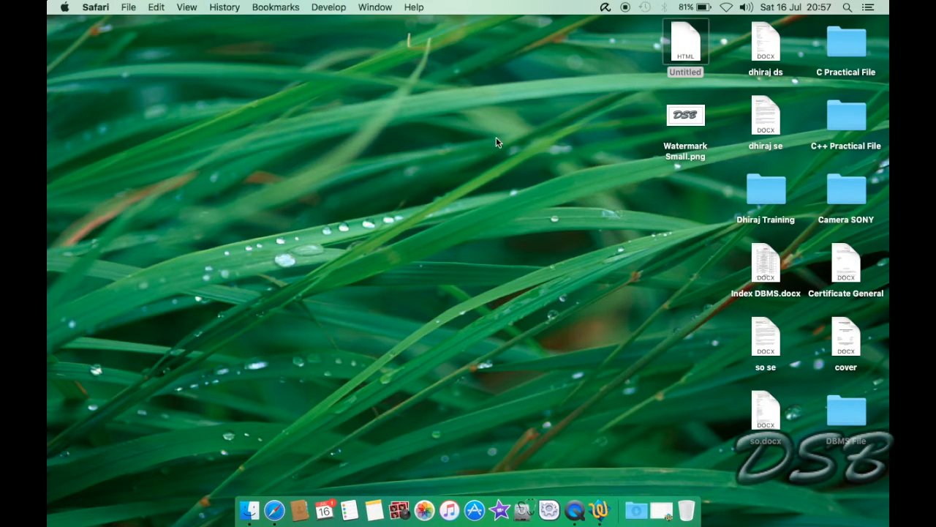
Open Untitled.html in Safari, view the Hello heading and My Website tab, then close Safari
{"action": "double_click", "coordinate": [686, 41]}
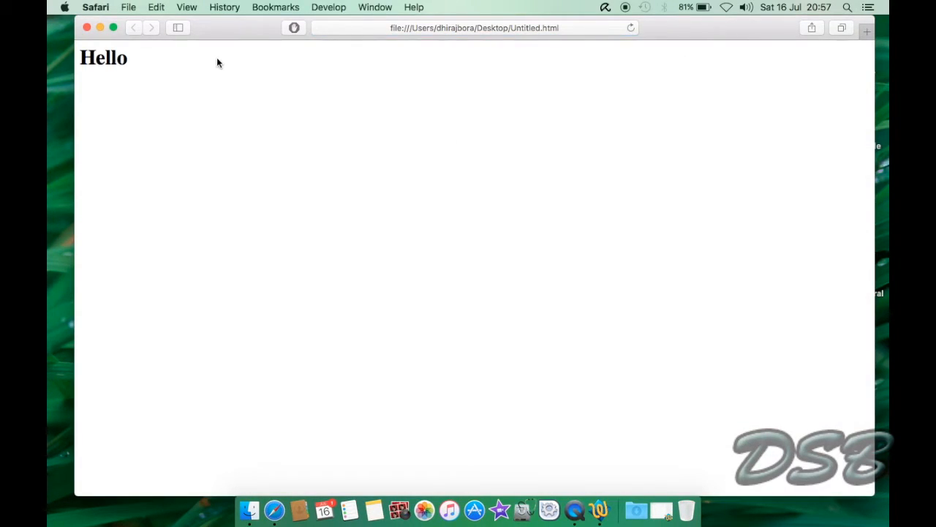
{"action": "mouse_move", "coordinate": [105, 64]}
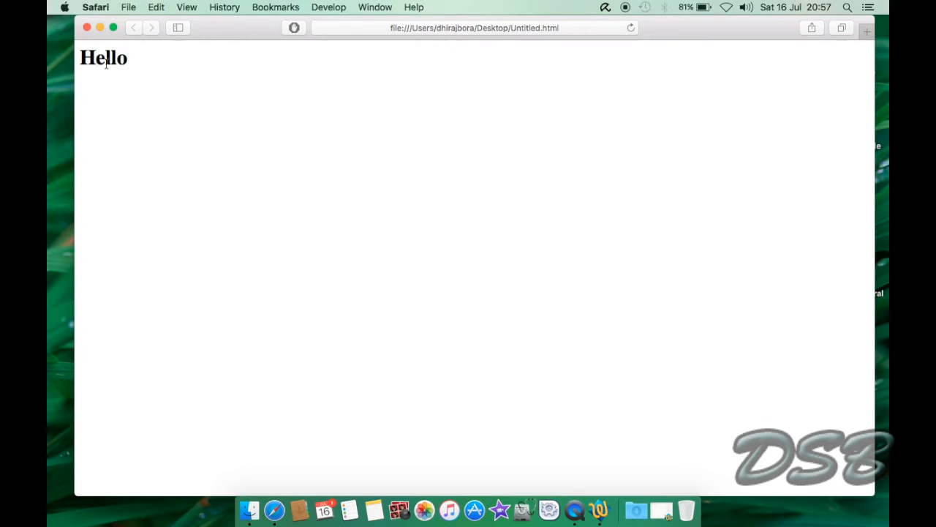
{"action": "mouse_move", "coordinate": [150, 51]}
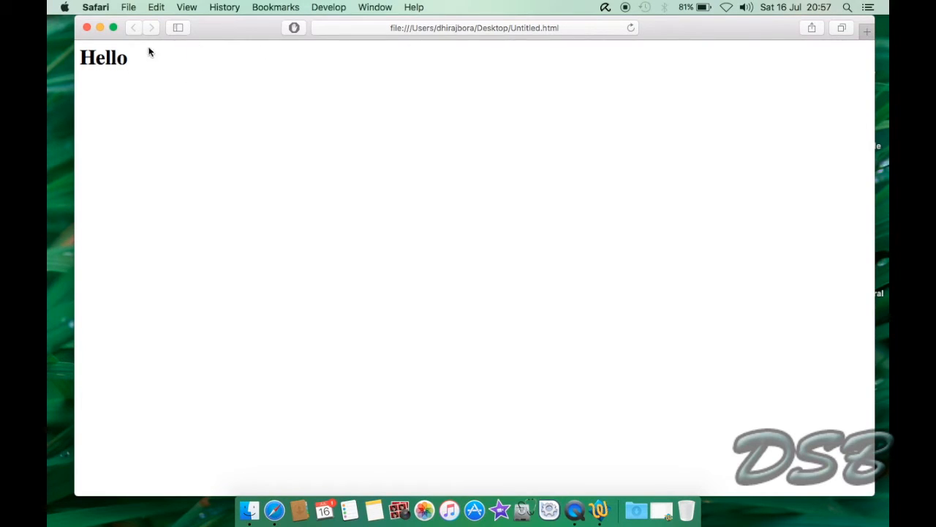
{"action": "mouse_move", "coordinate": [530, 80]}
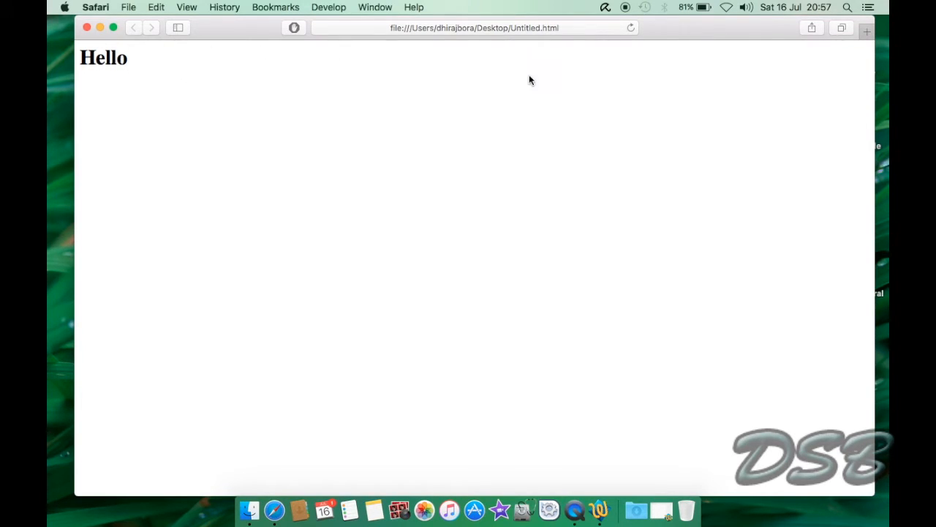
{"action": "mouse_move", "coordinate": [569, 61]}
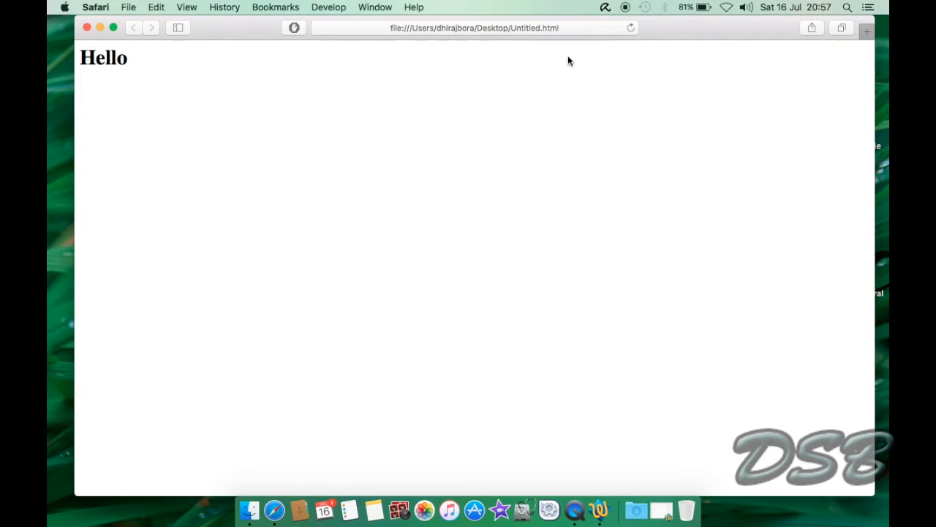
{"action": "left_click", "coordinate": [864, 31]}
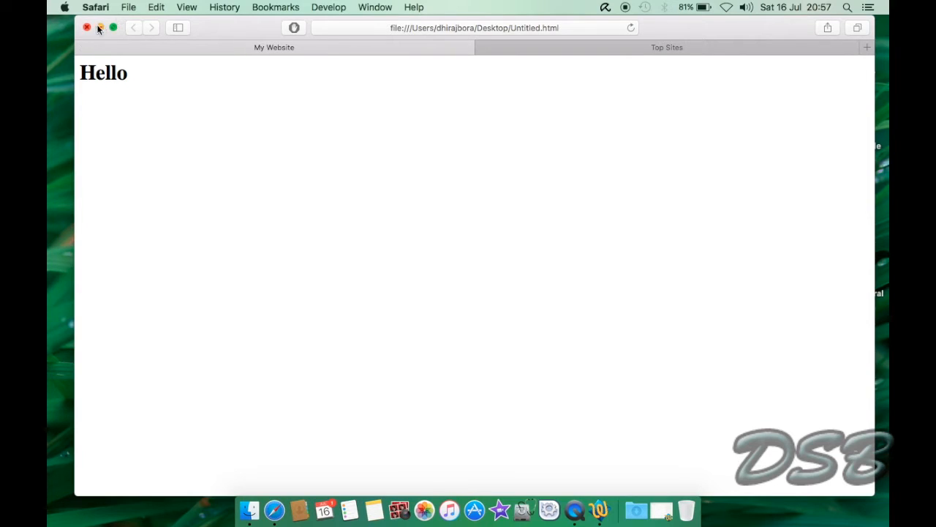
{"action": "left_click", "coordinate": [89, 28]}
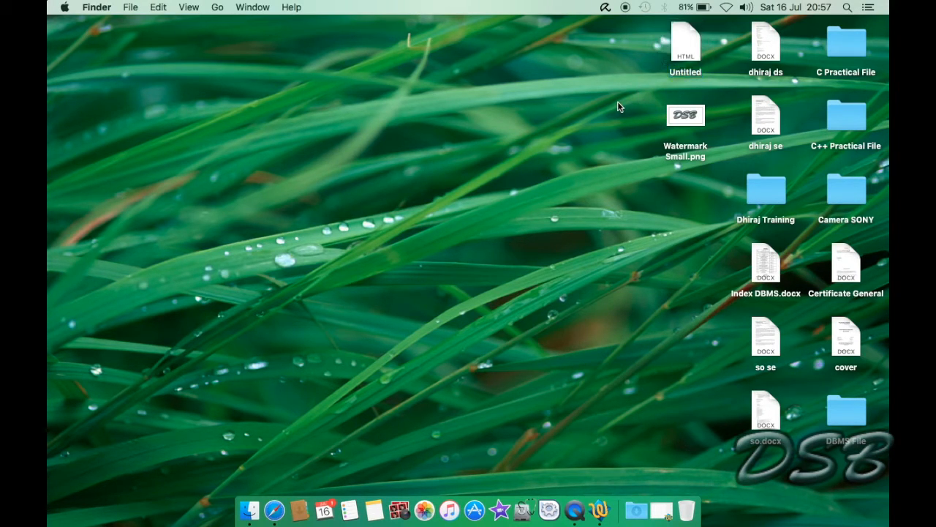
{"action": "mouse_move", "coordinate": [603, 408]}
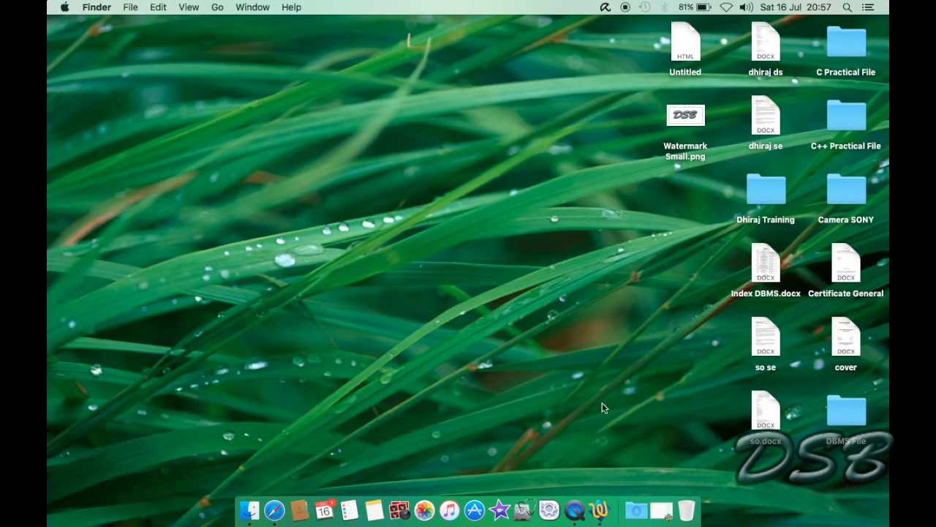
{"action": "mouse_move", "coordinate": [601, 367]}
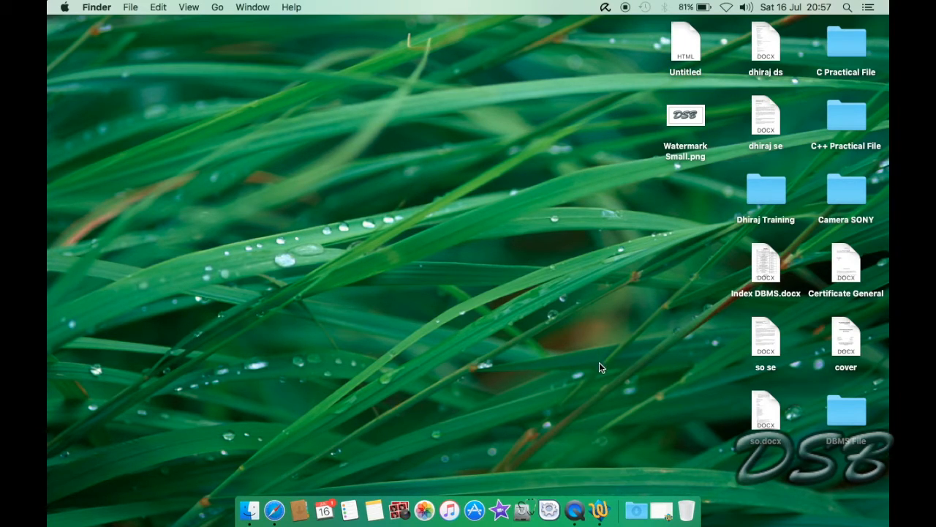